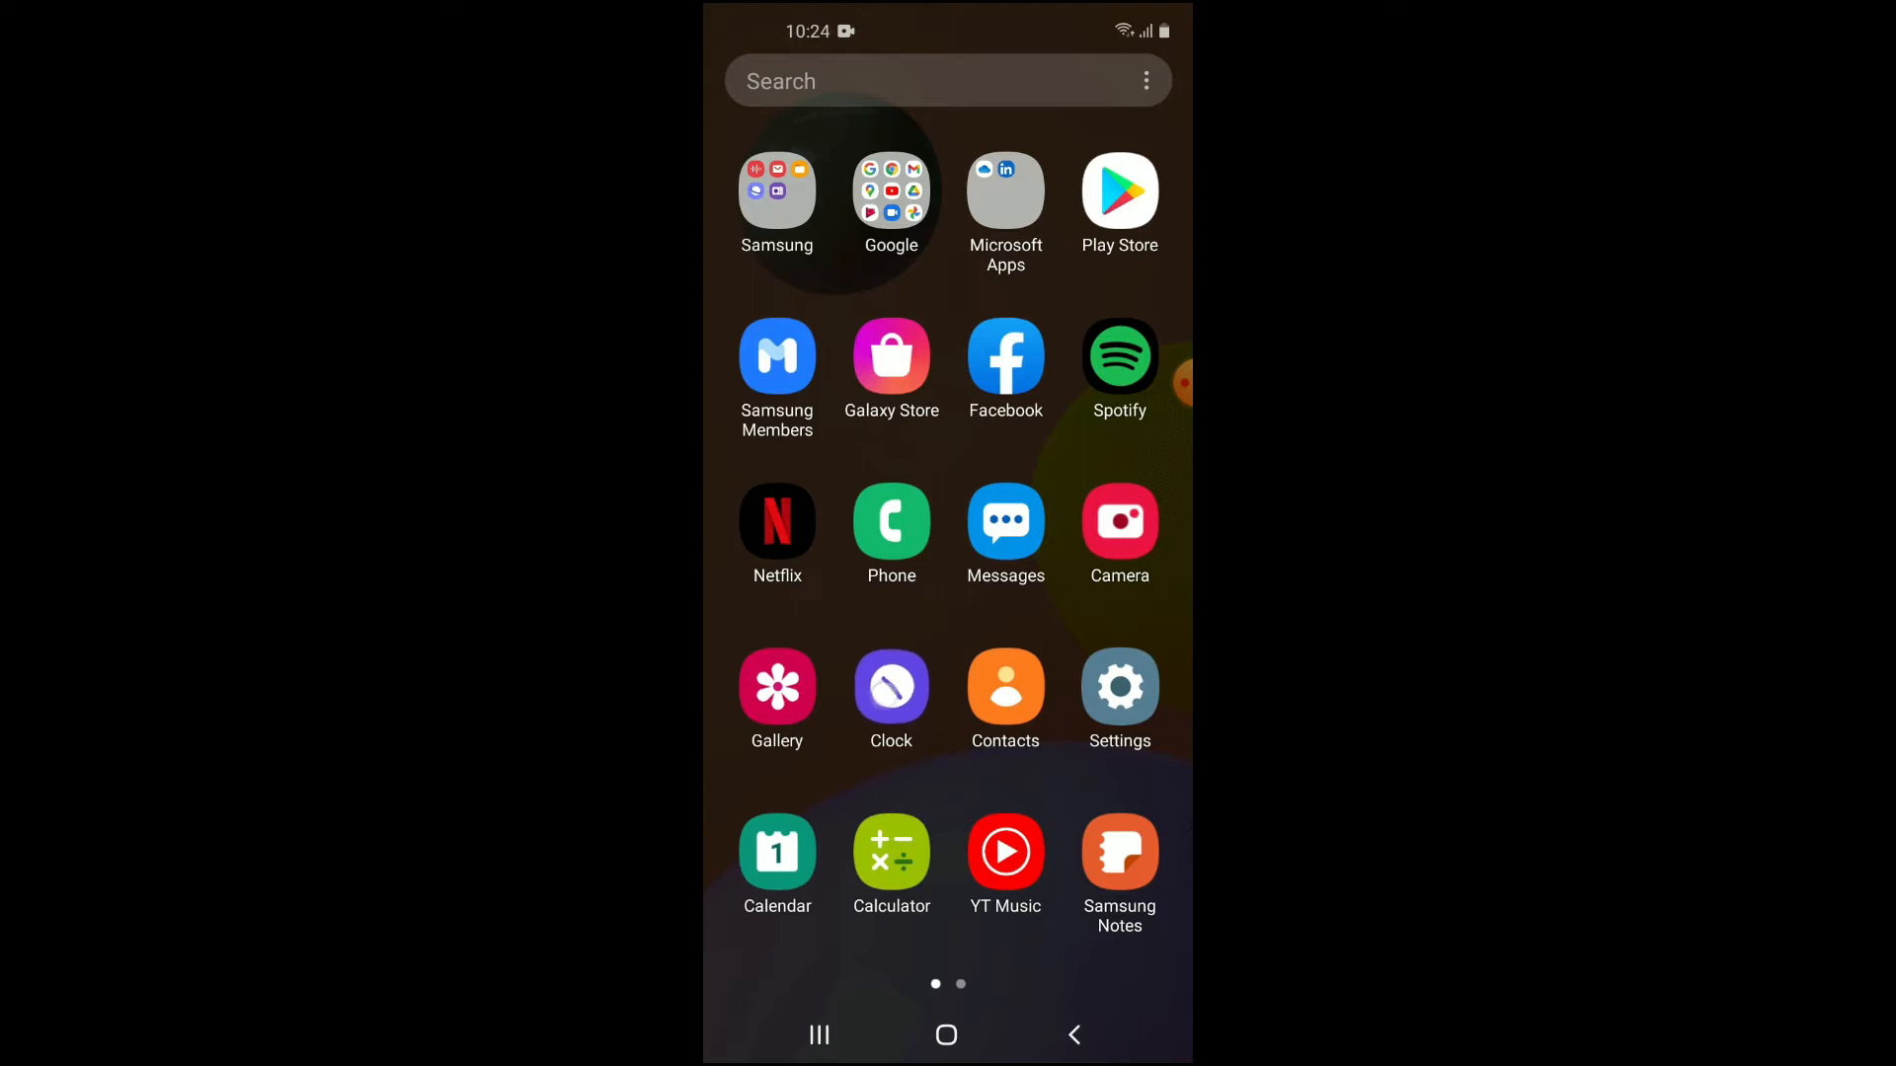
Launch Clock and open the city search list for adding a World Clock.
{"action": "left_click", "coordinate": [890, 698]}
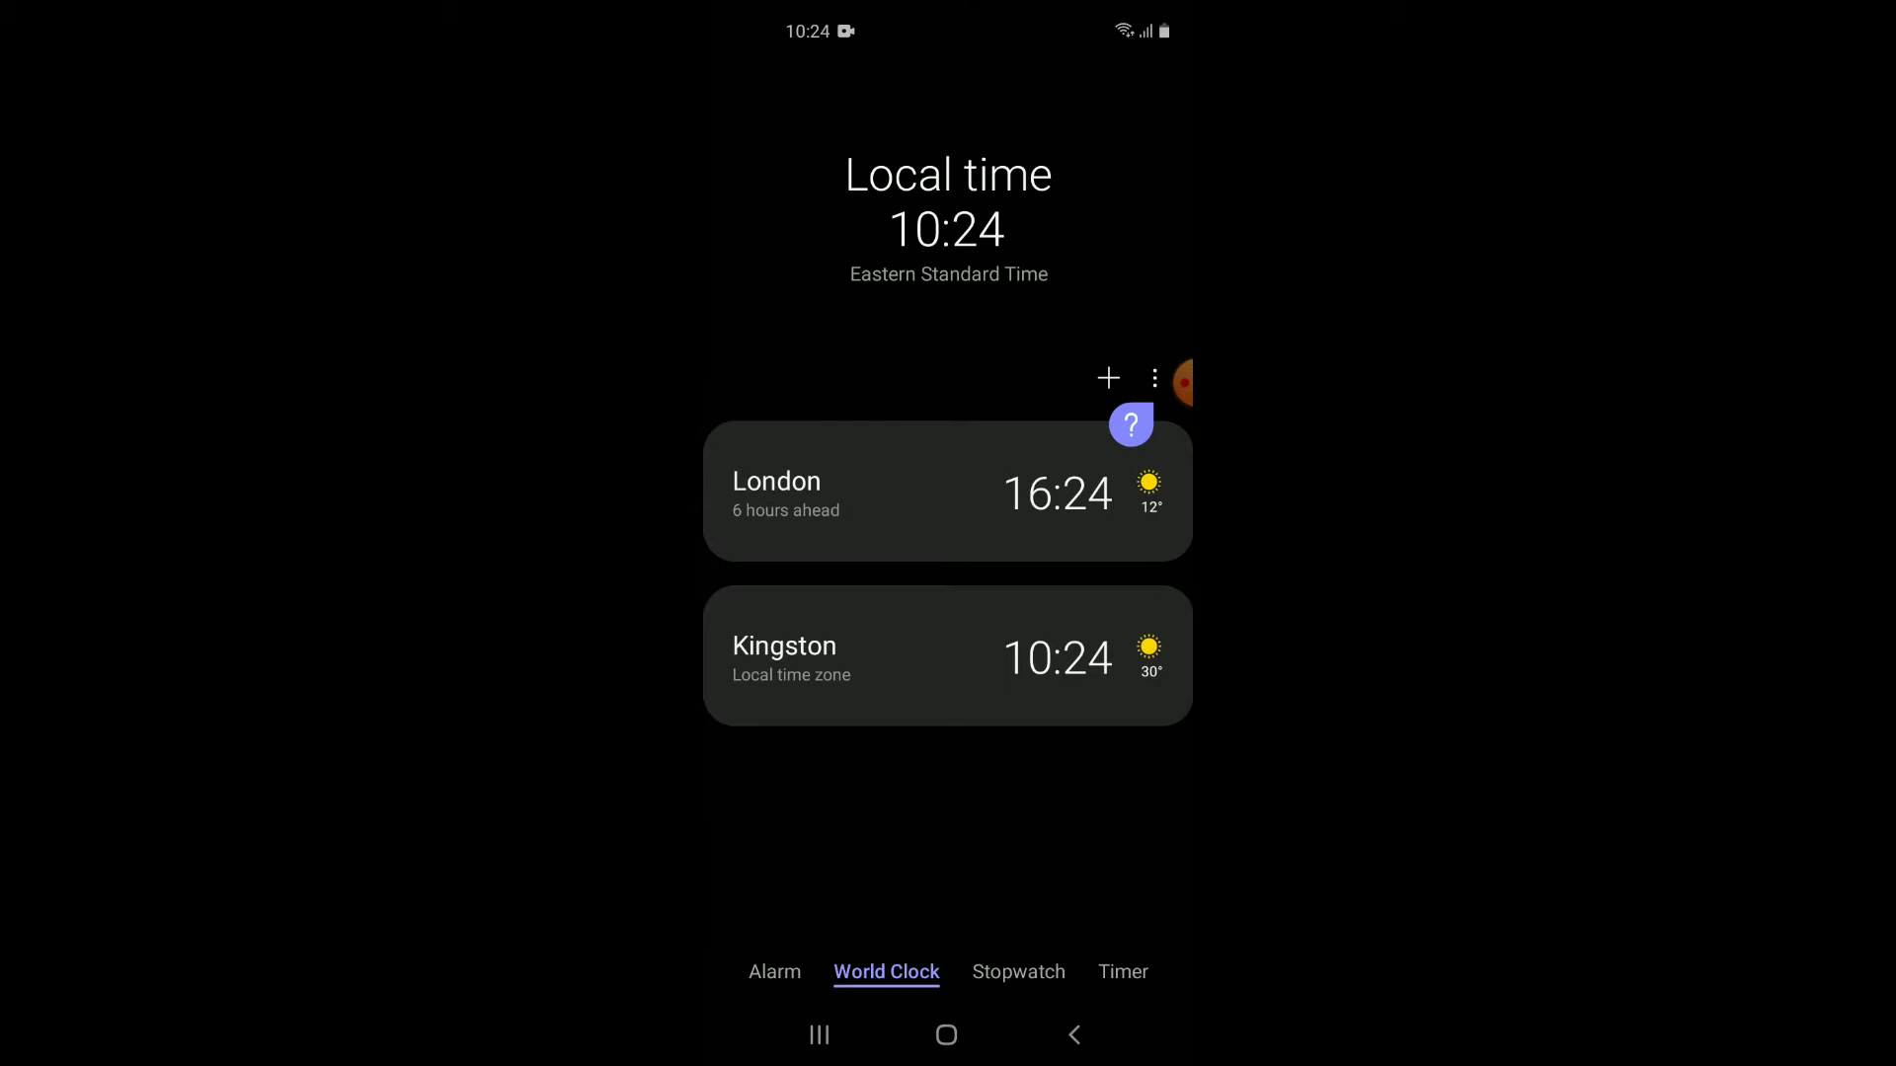
{"action": "left_click", "coordinate": [1106, 378]}
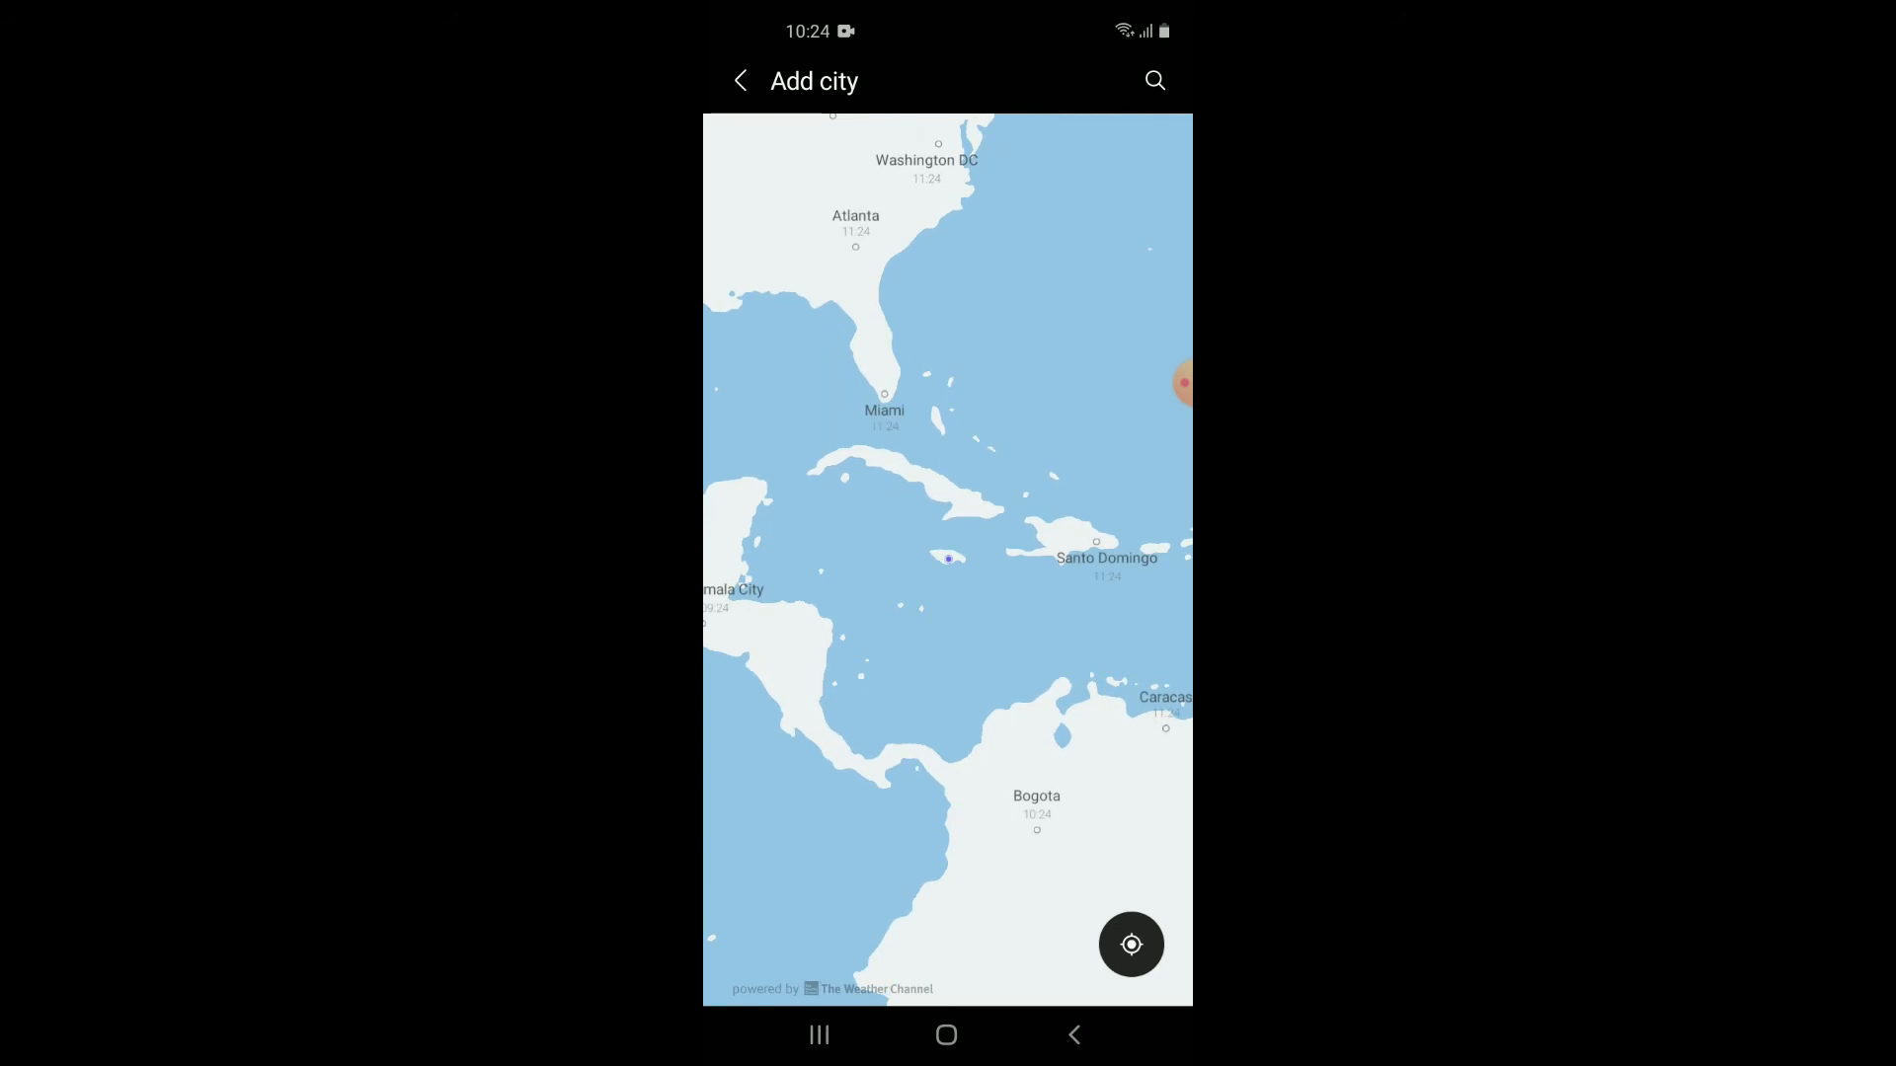
{"action": "left_click", "coordinate": [1154, 80]}
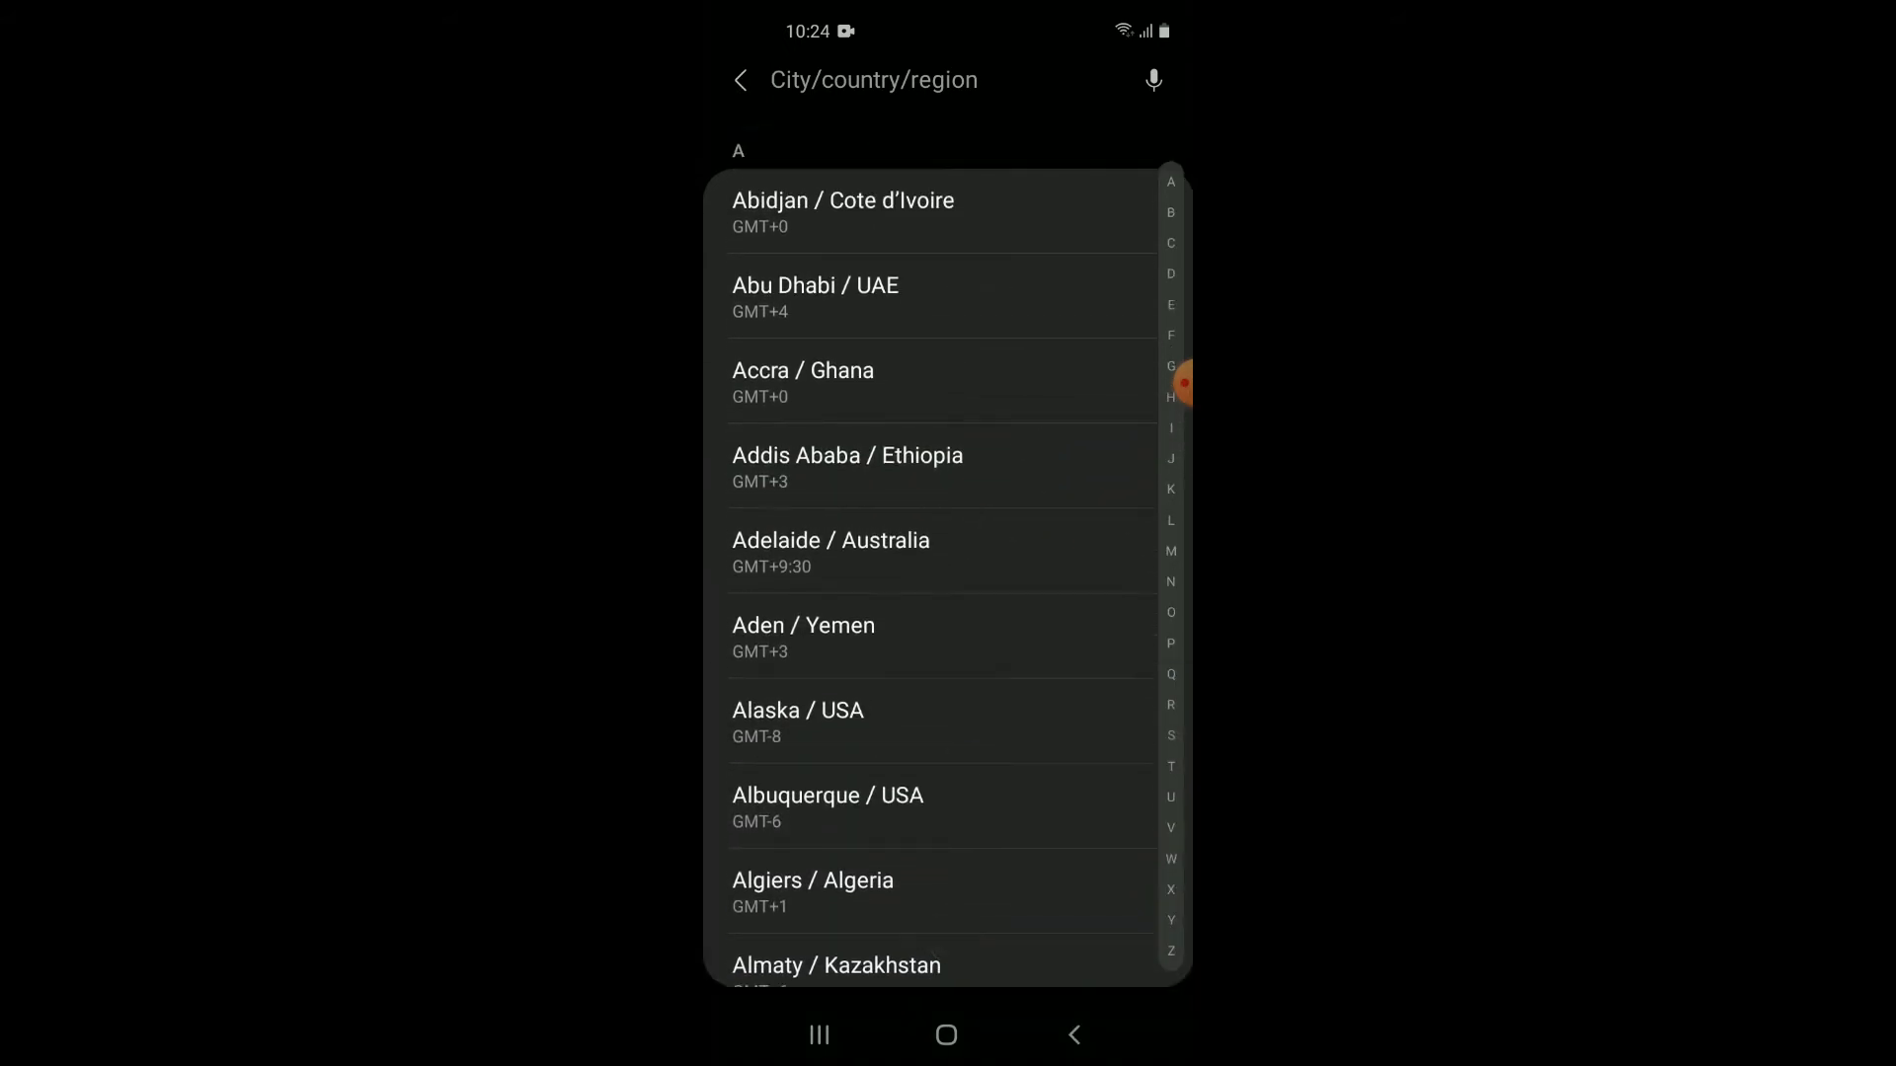
Pick Barcelona, Spain from the city list and add it to World Clock.
{"action": "scroll", "scroll_direction": "down", "scroll_amount": 3}
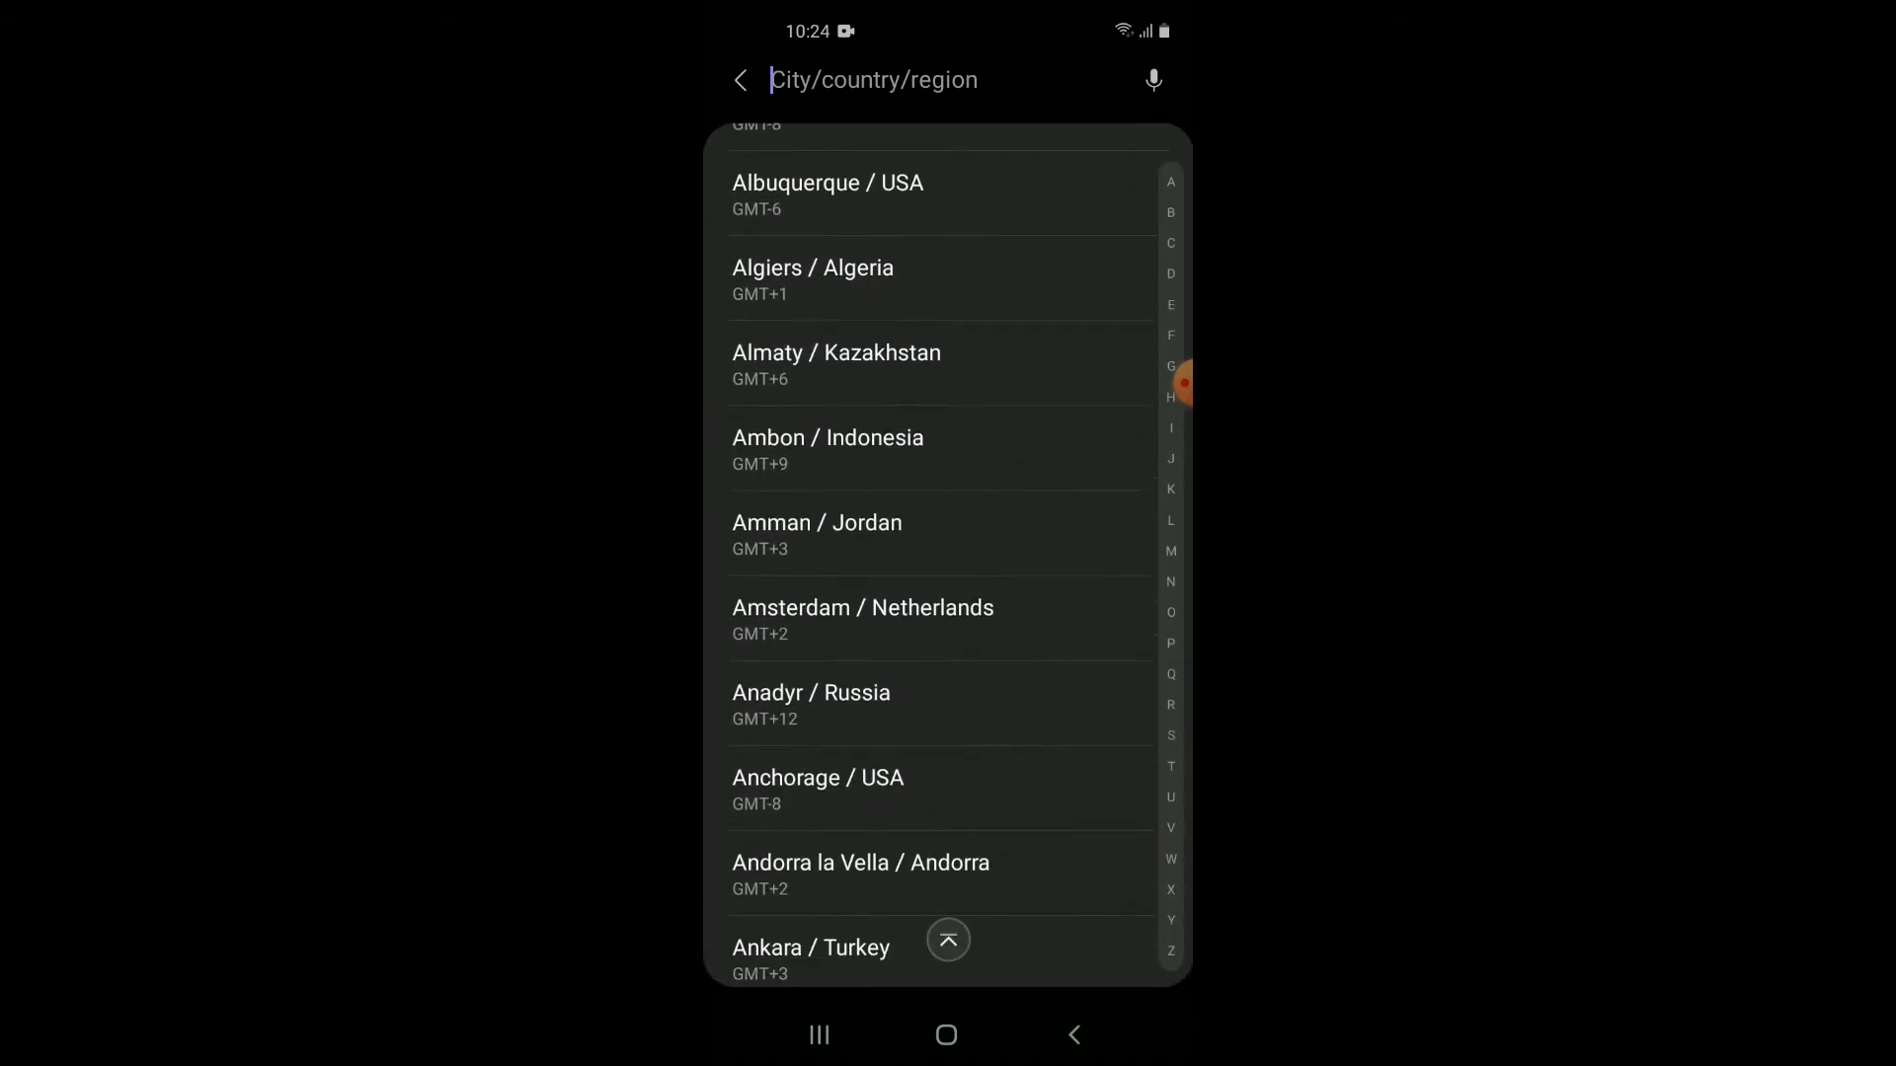
{"action": "scroll", "scroll_direction": "up", "scroll_amount": 3}
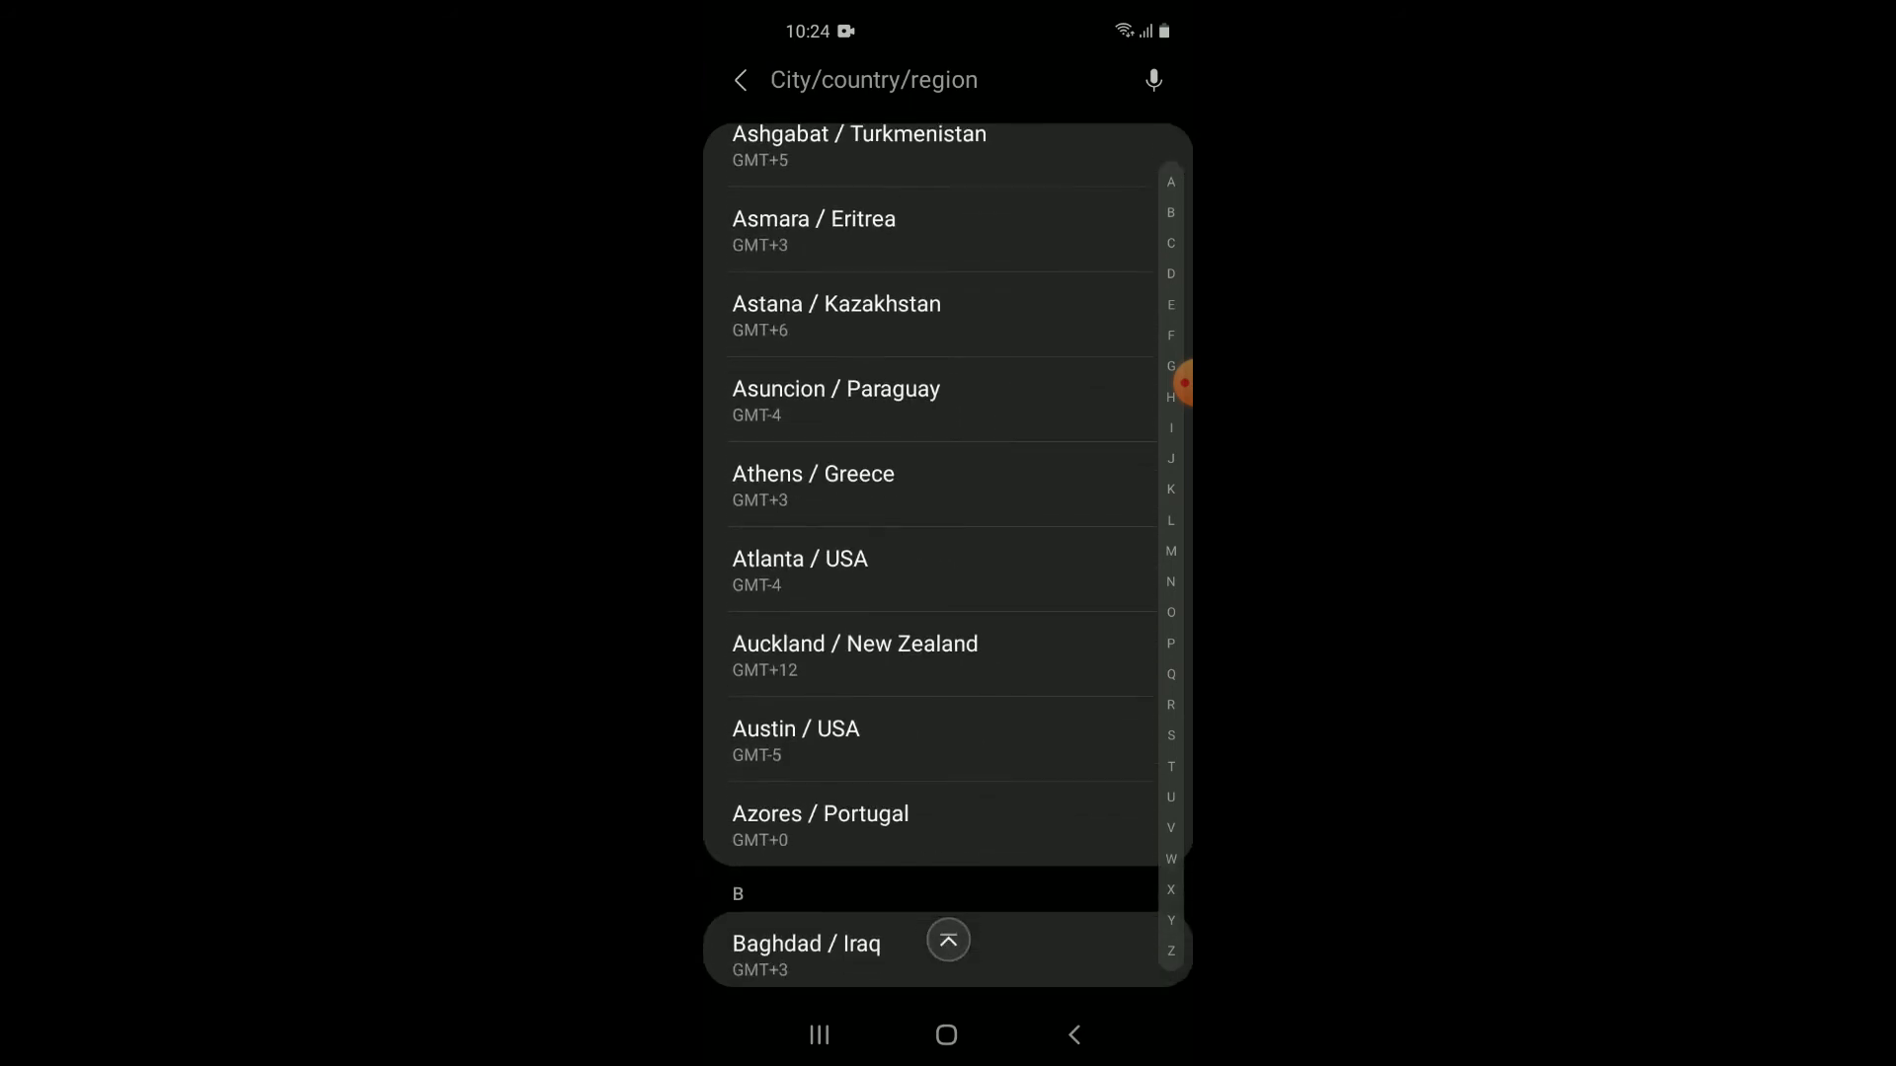
{"action": "scroll", "scroll_direction": "down", "scroll_amount": 3}
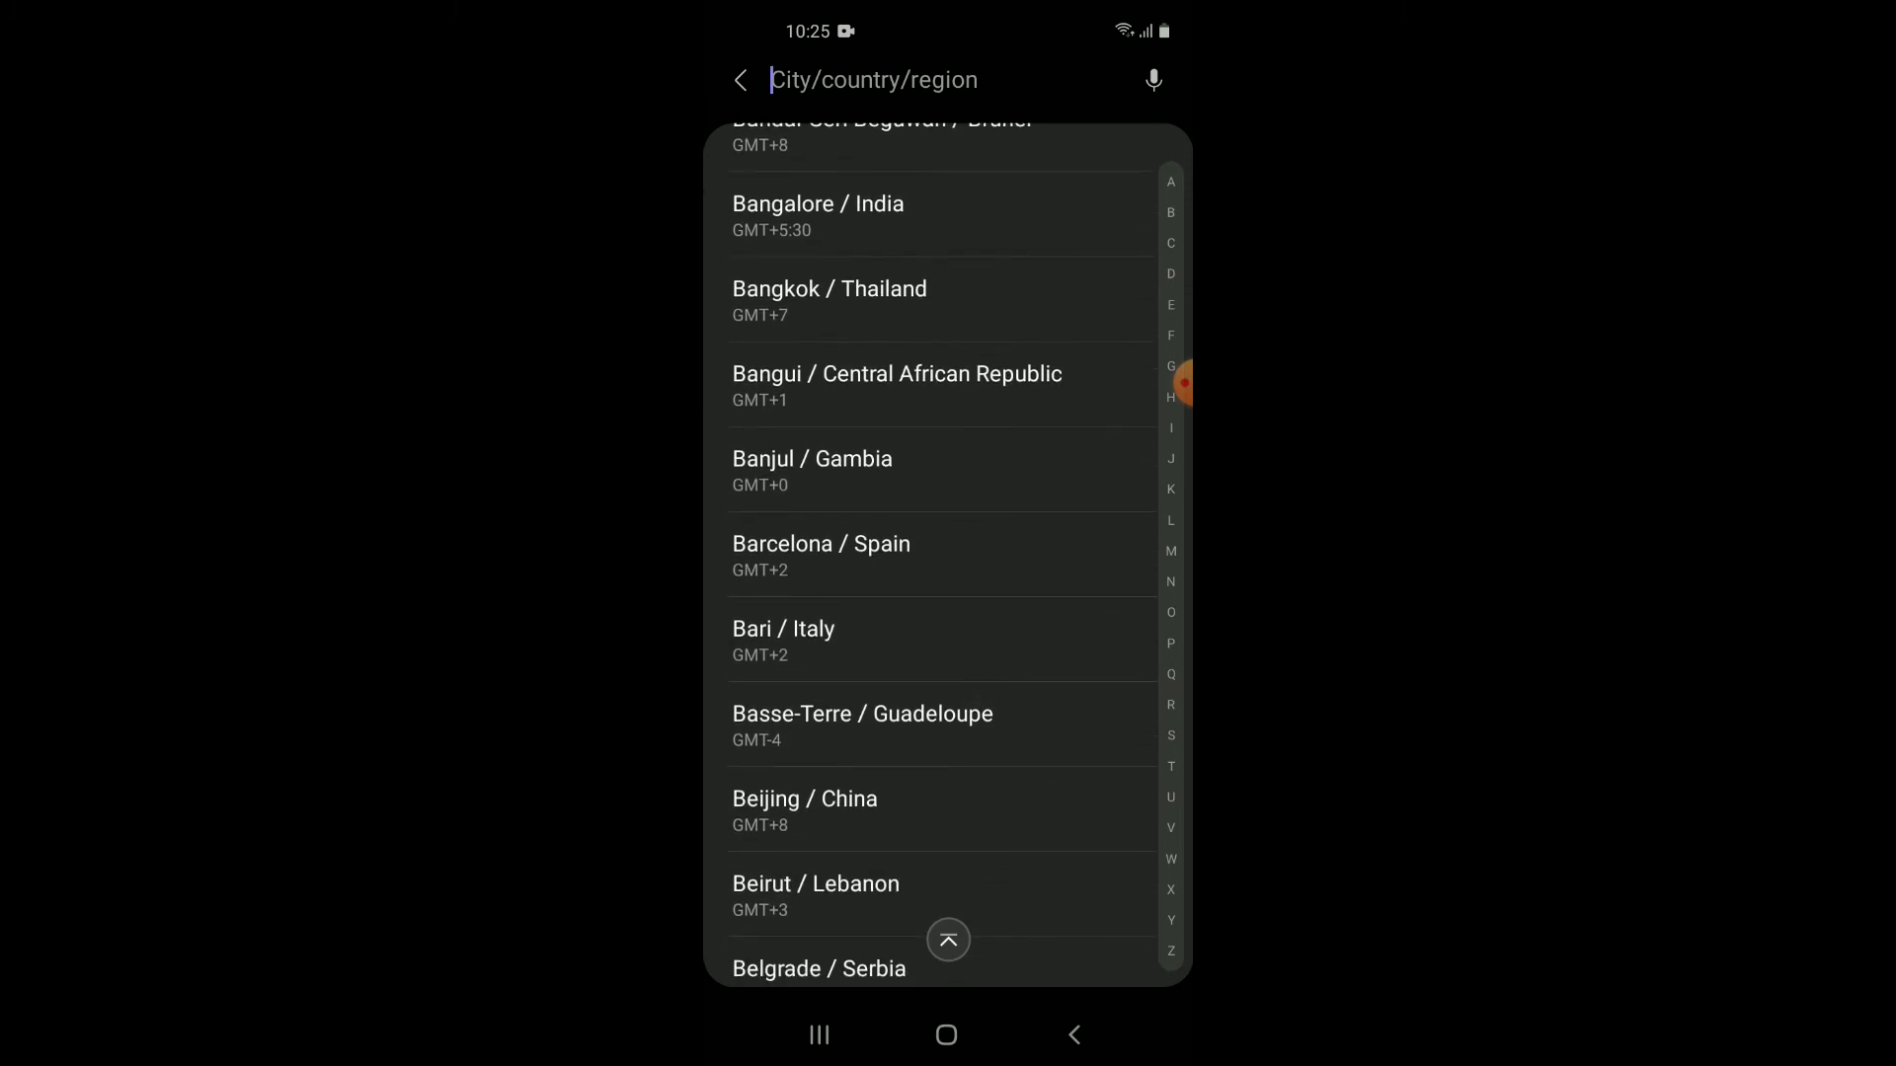
{"action": "left_click", "coordinate": [819, 544]}
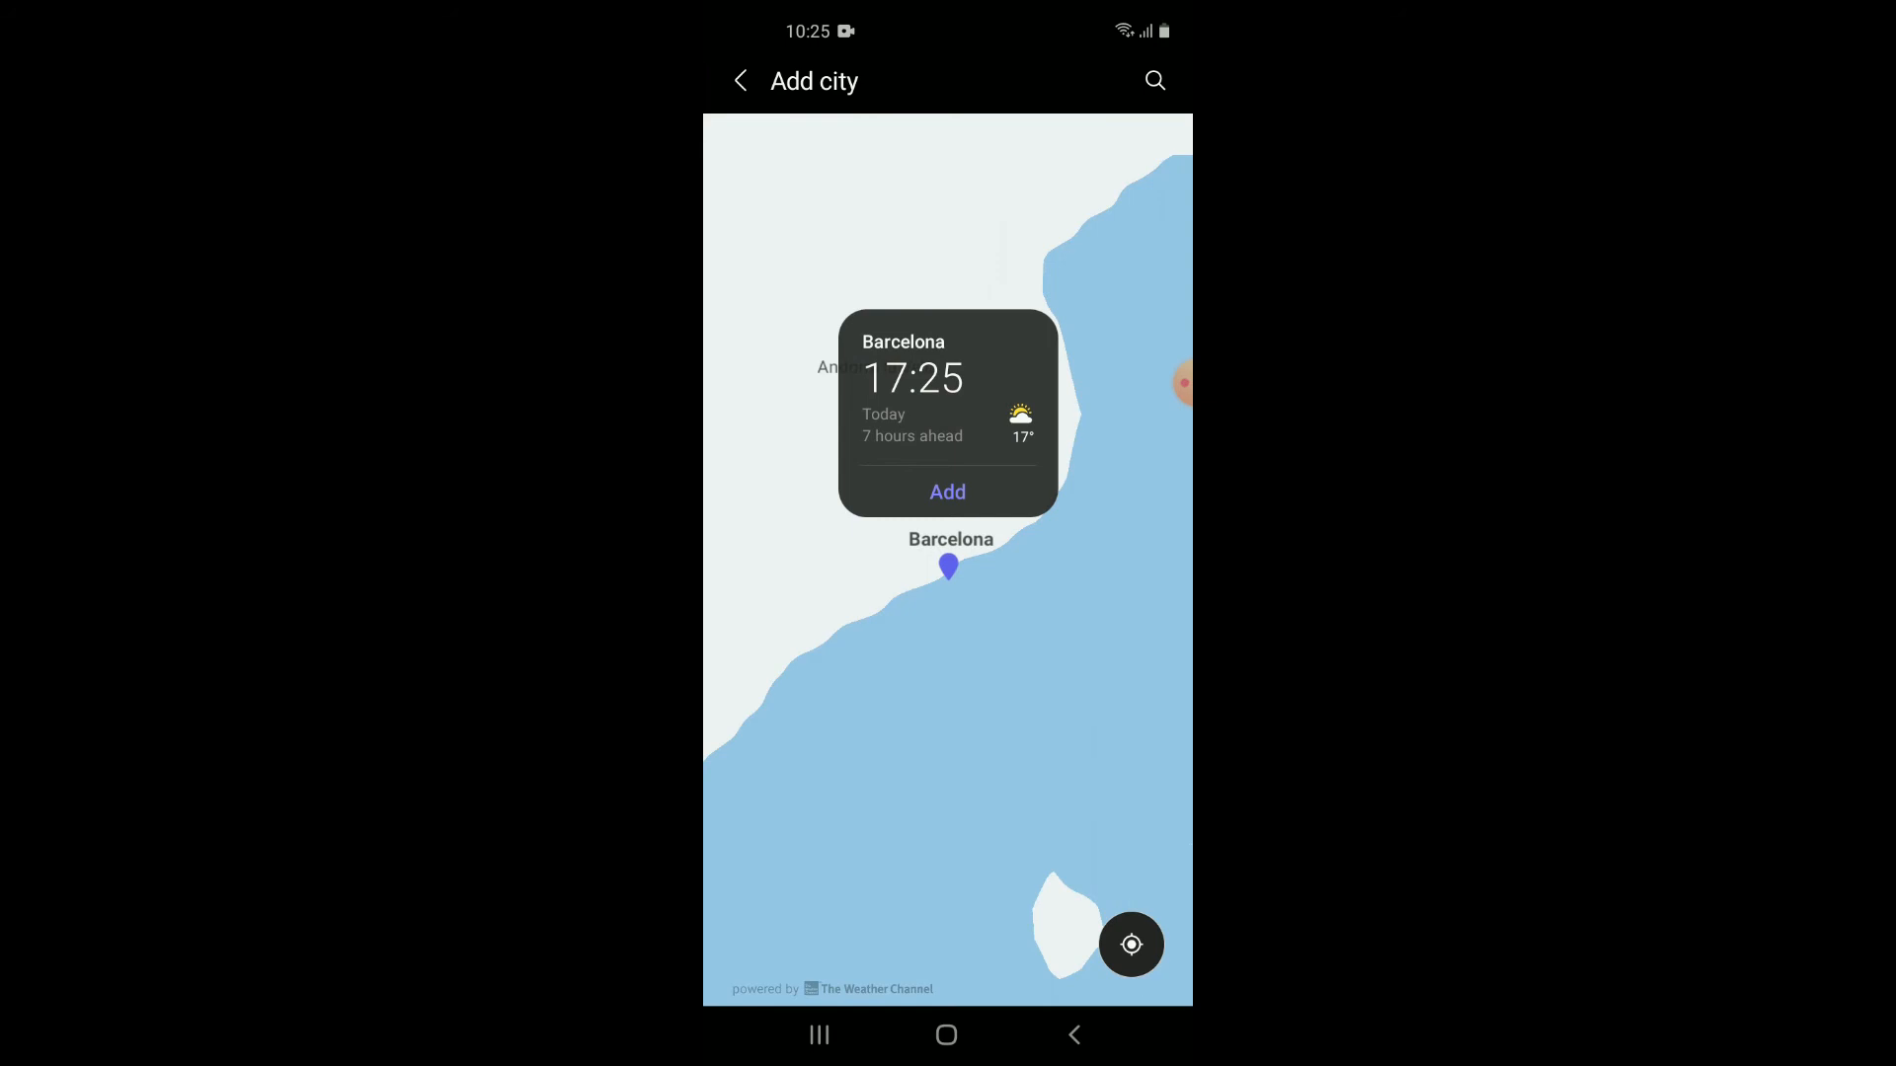
{"action": "left_click", "coordinate": [947, 491]}
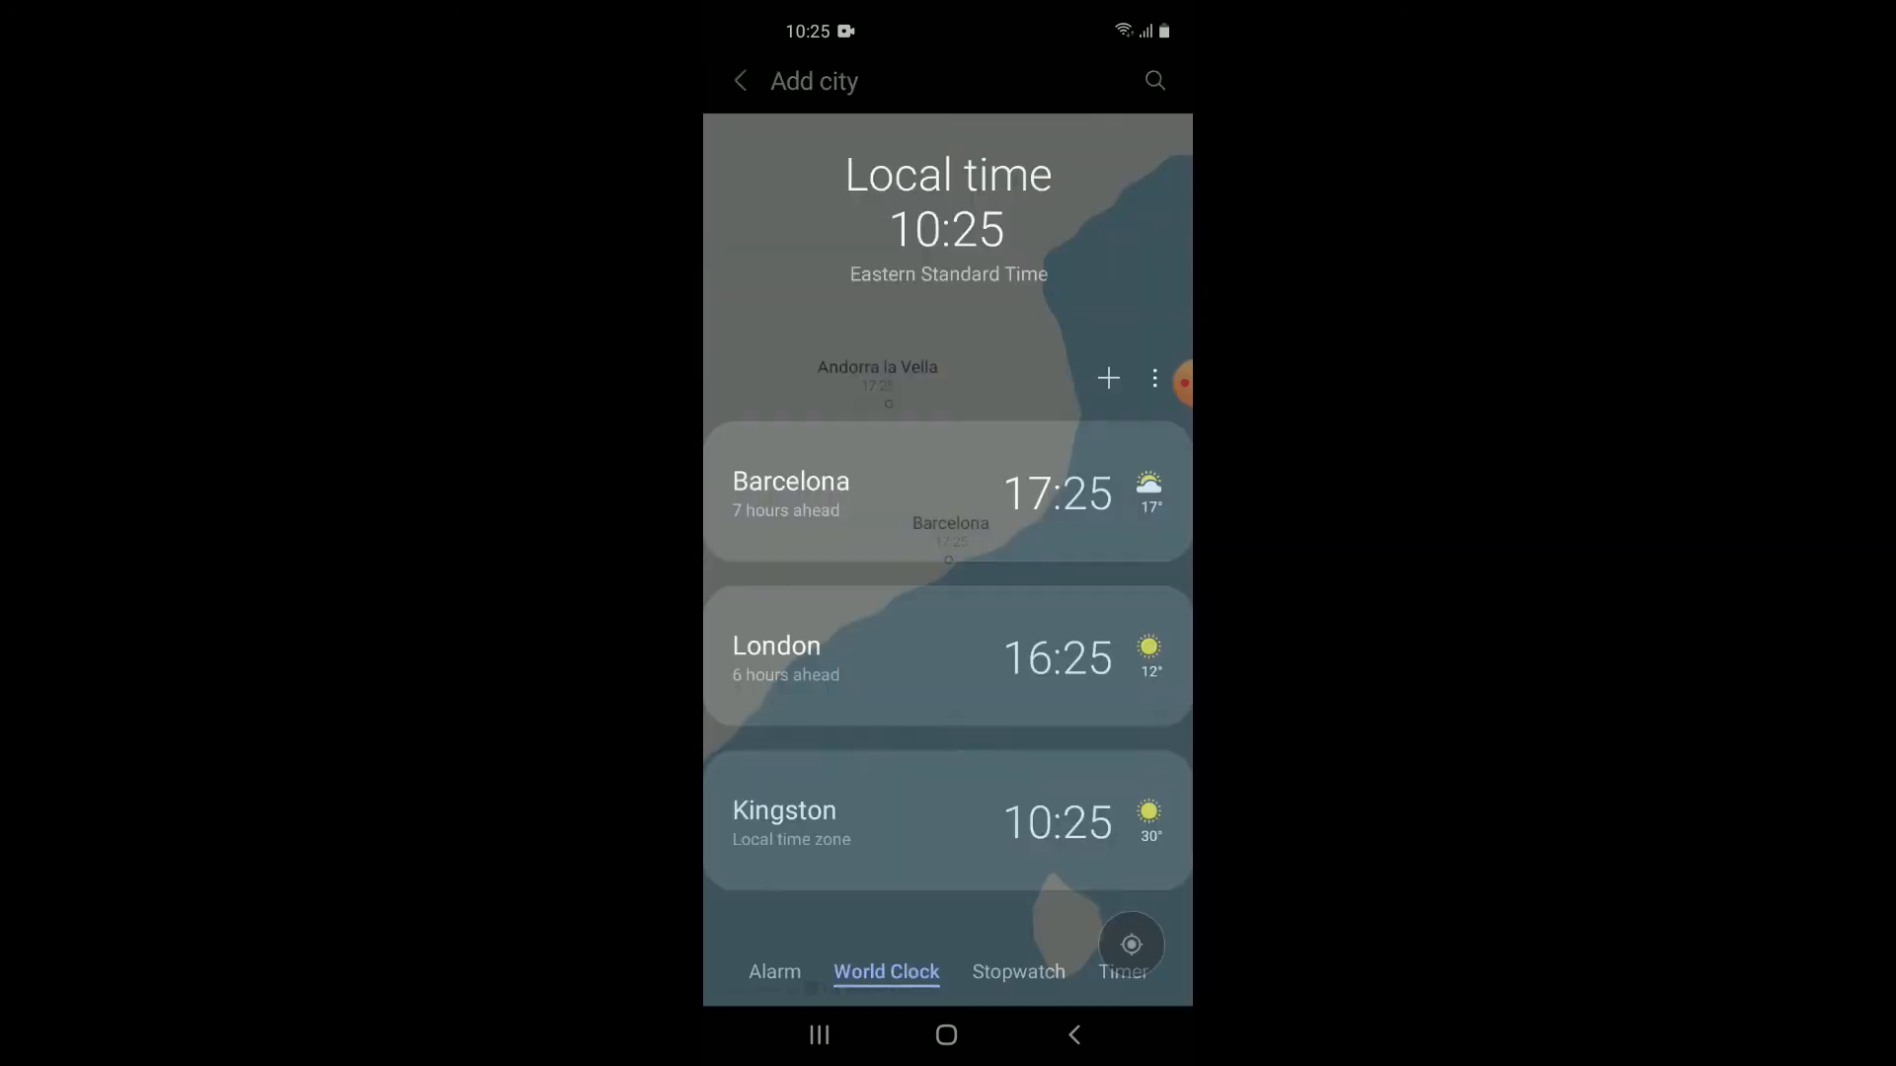
{"action": "left_click", "coordinate": [738, 81]}
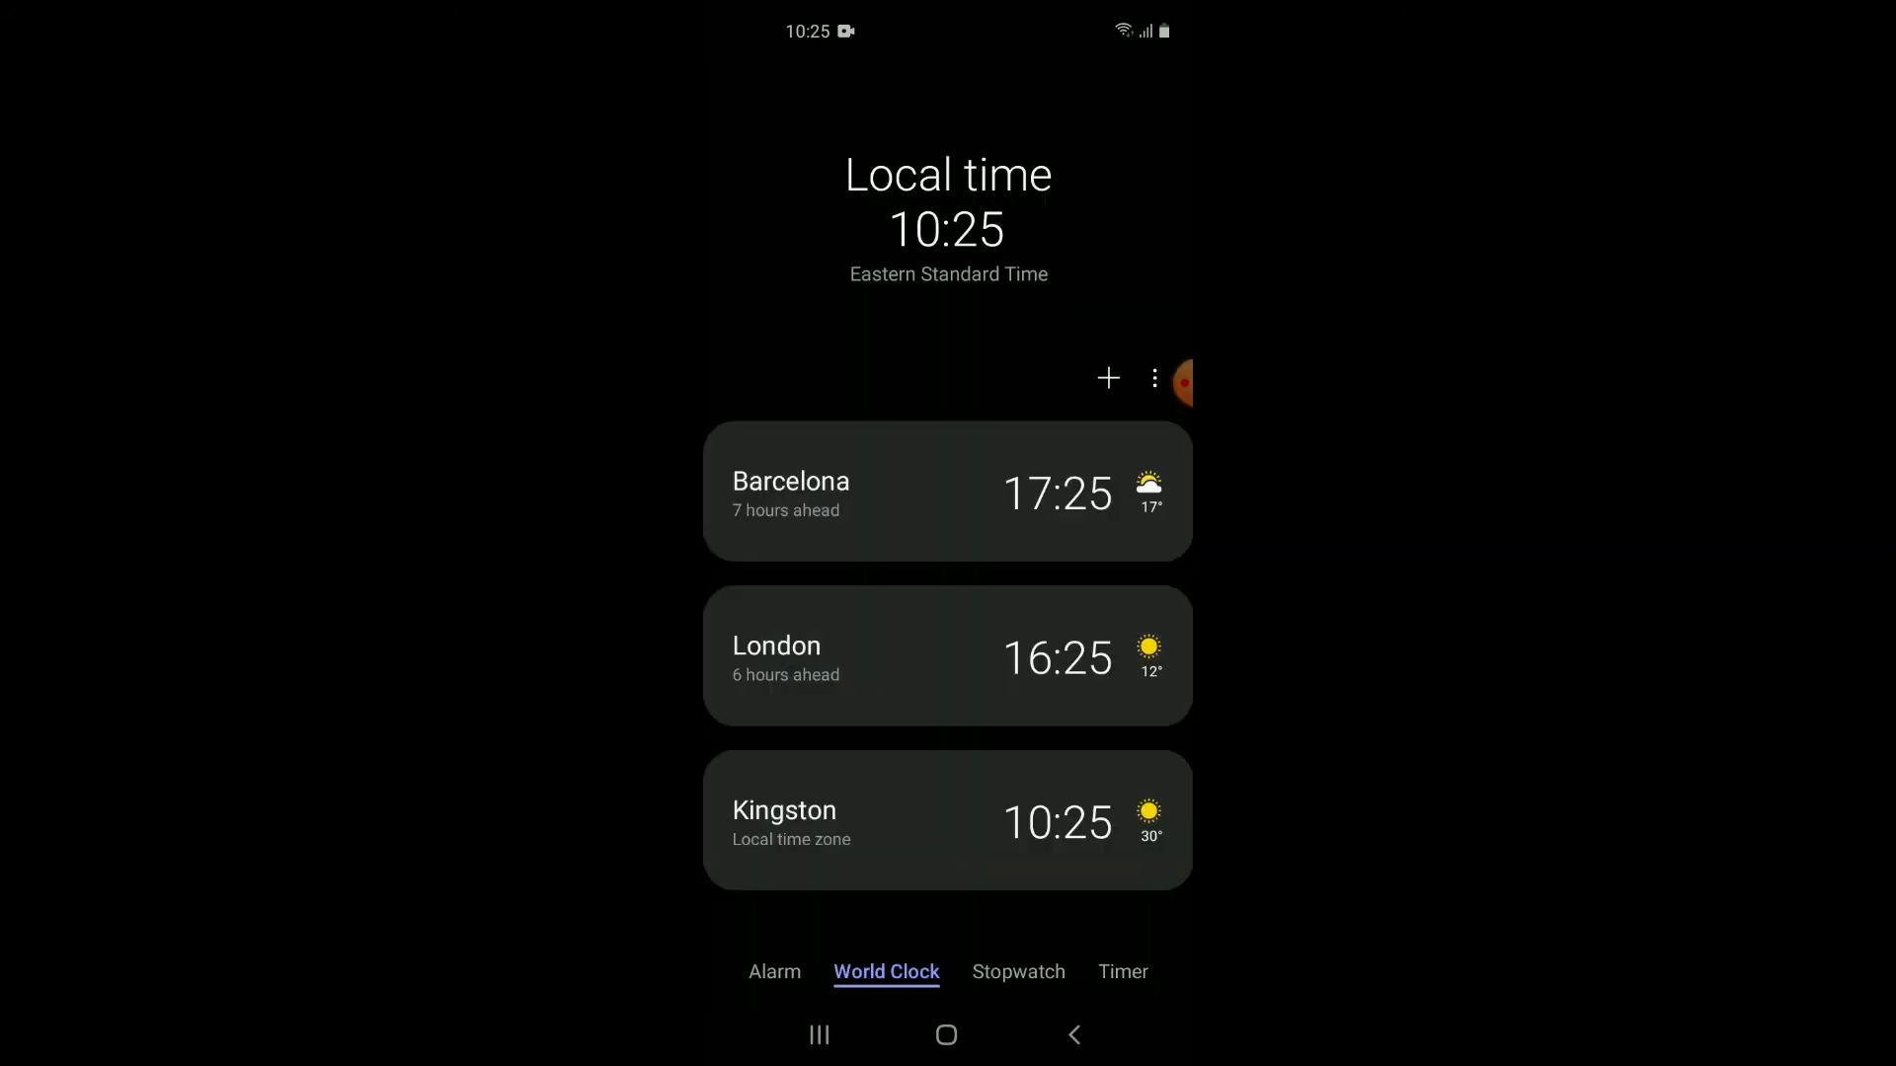